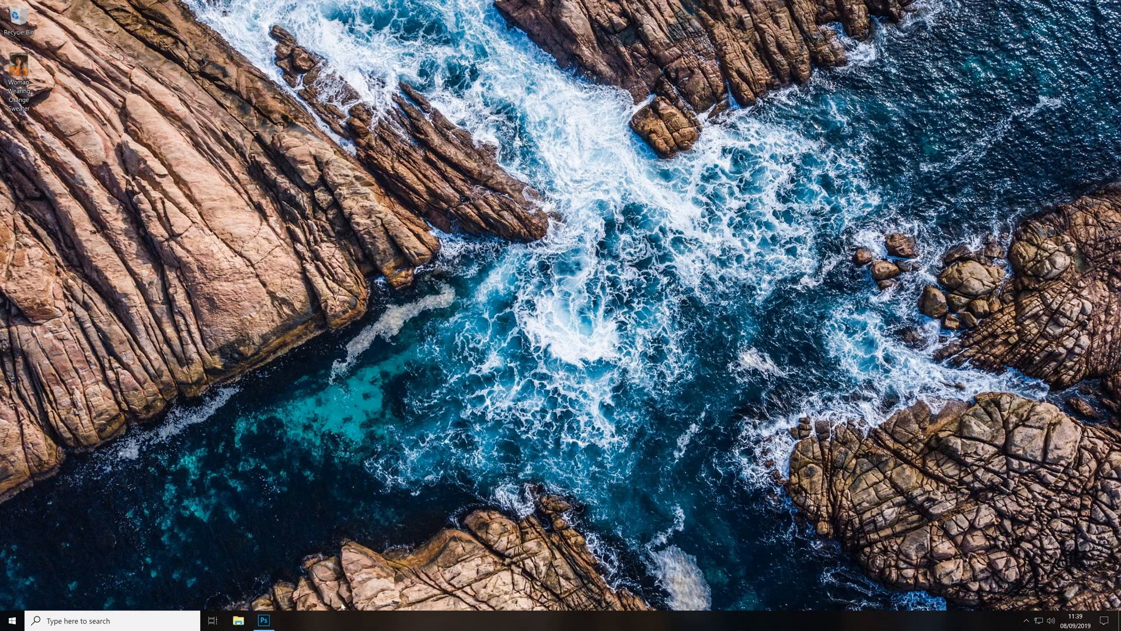
Switch to the open Woman Wearing Orange Sweater photo document
left_click(264, 621)
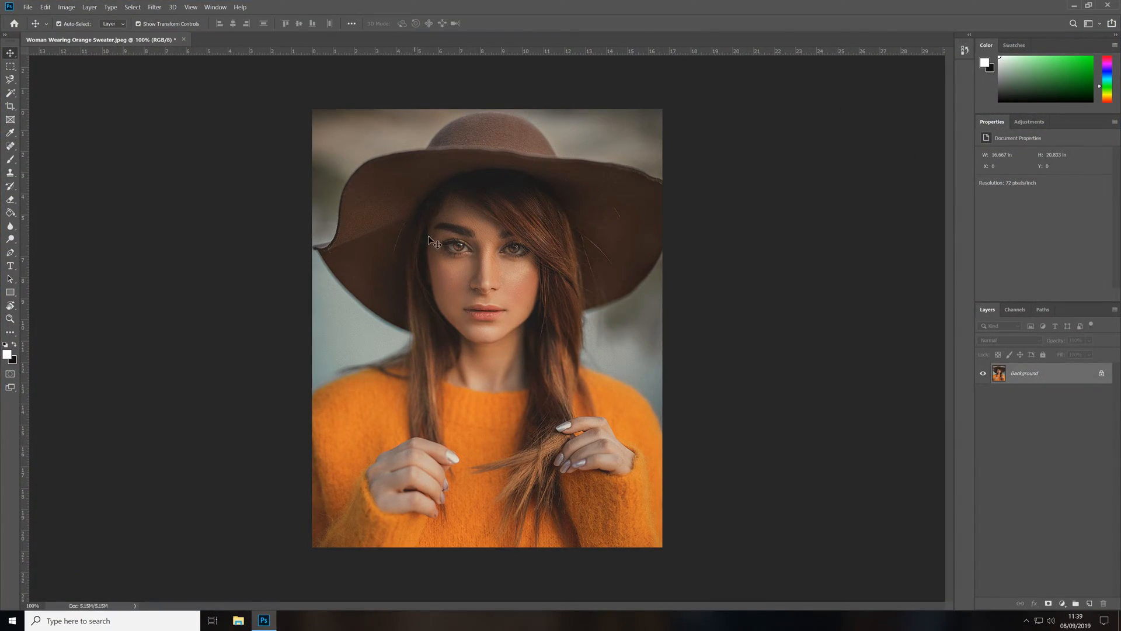
mouse_move(742, 318)
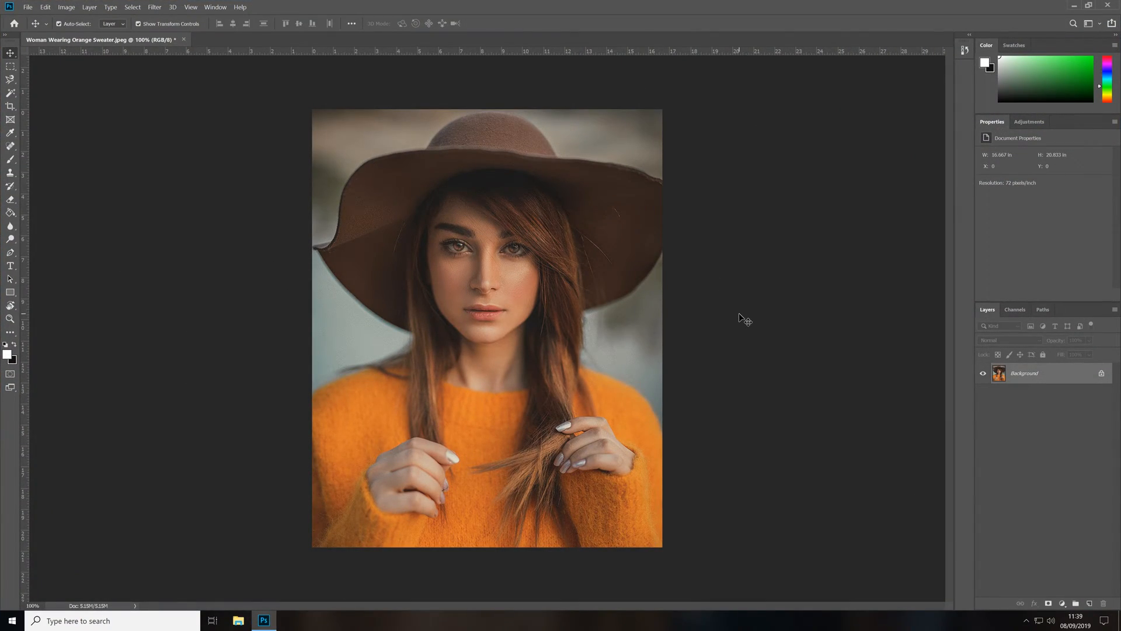
mouse_move(580, 341)
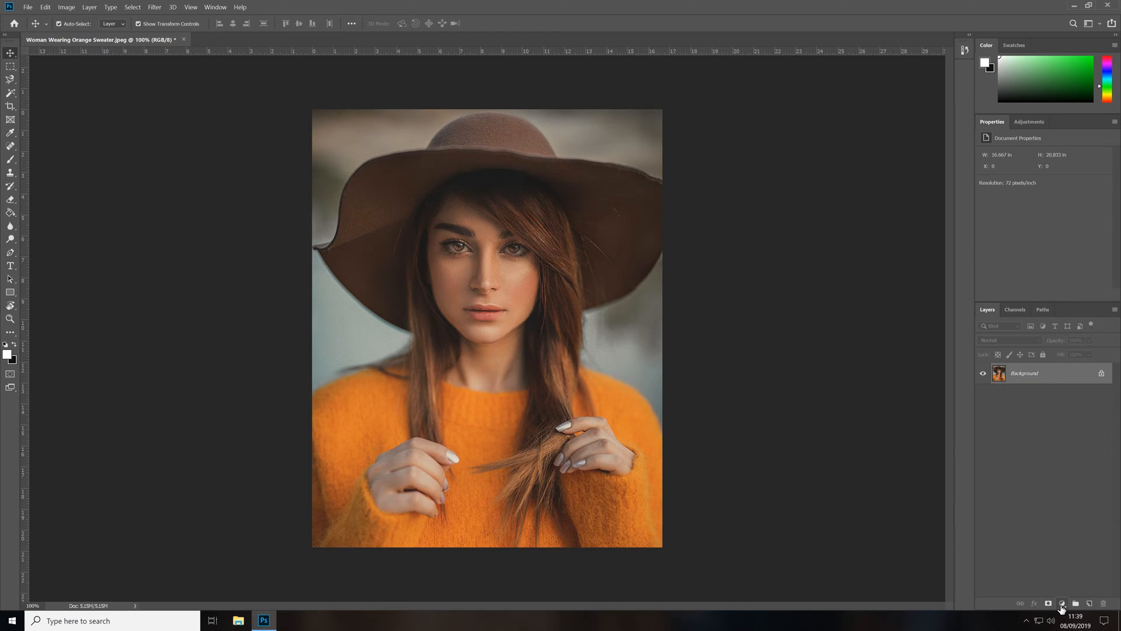
Add a Hue/Saturation adjustment layer with Colorize on and target its layer mask
left_click(1062, 603)
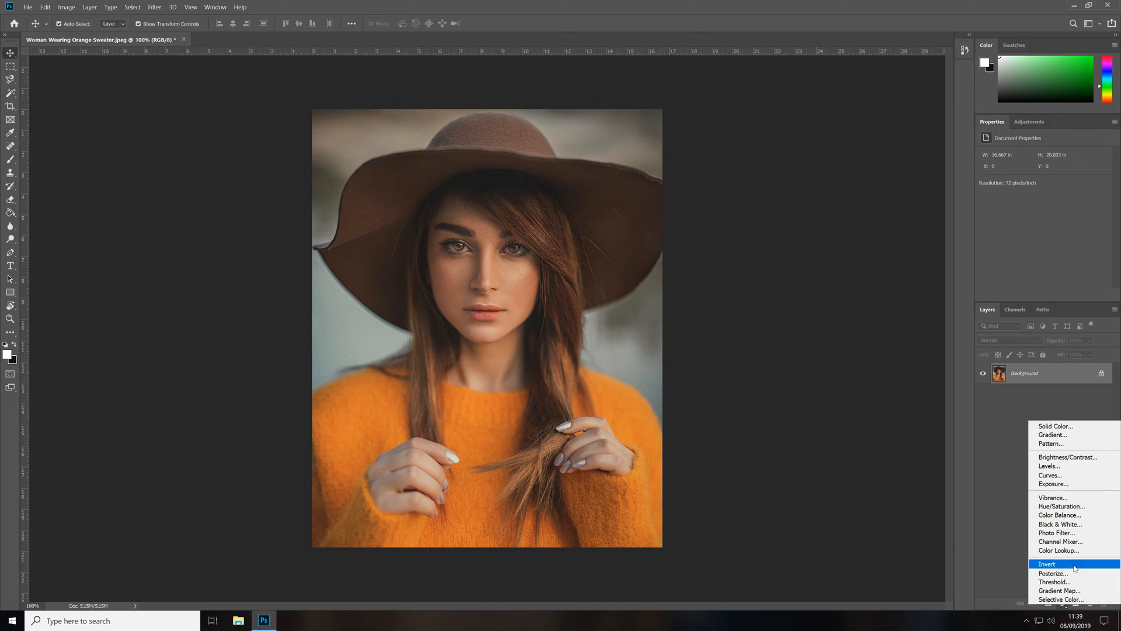
mouse_move(1062, 506)
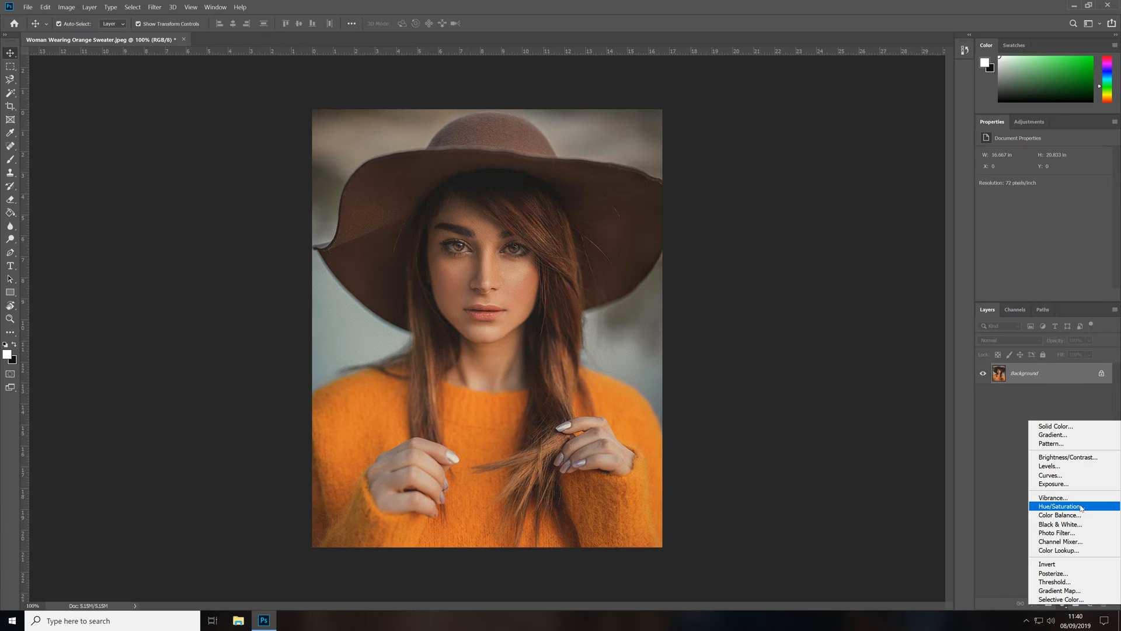
left_click(1060, 506)
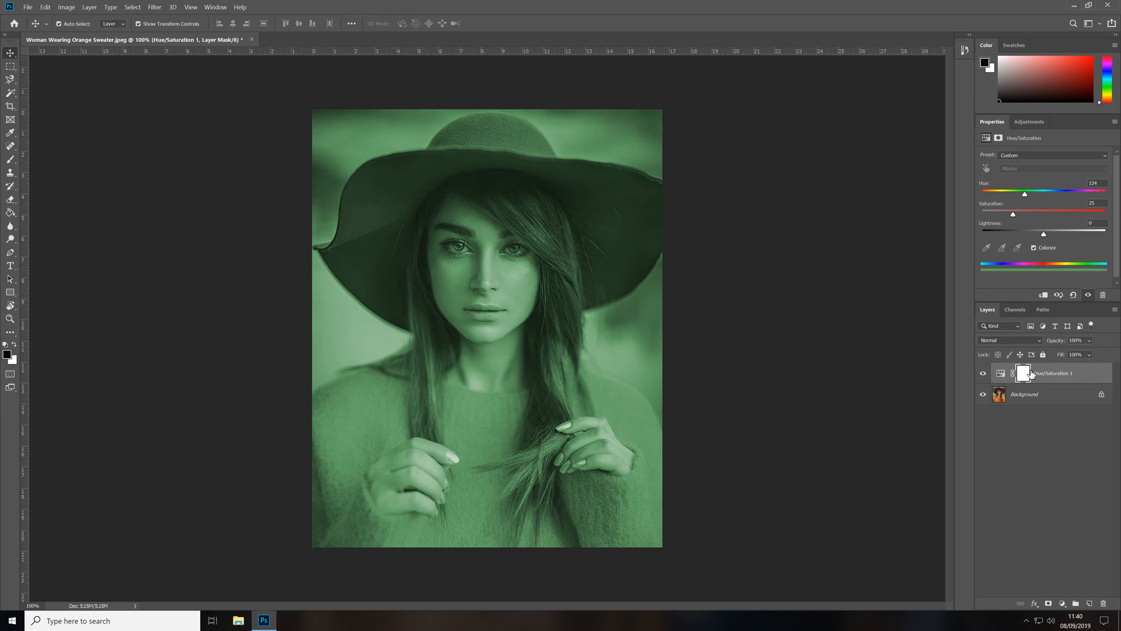
left_click(1024, 374)
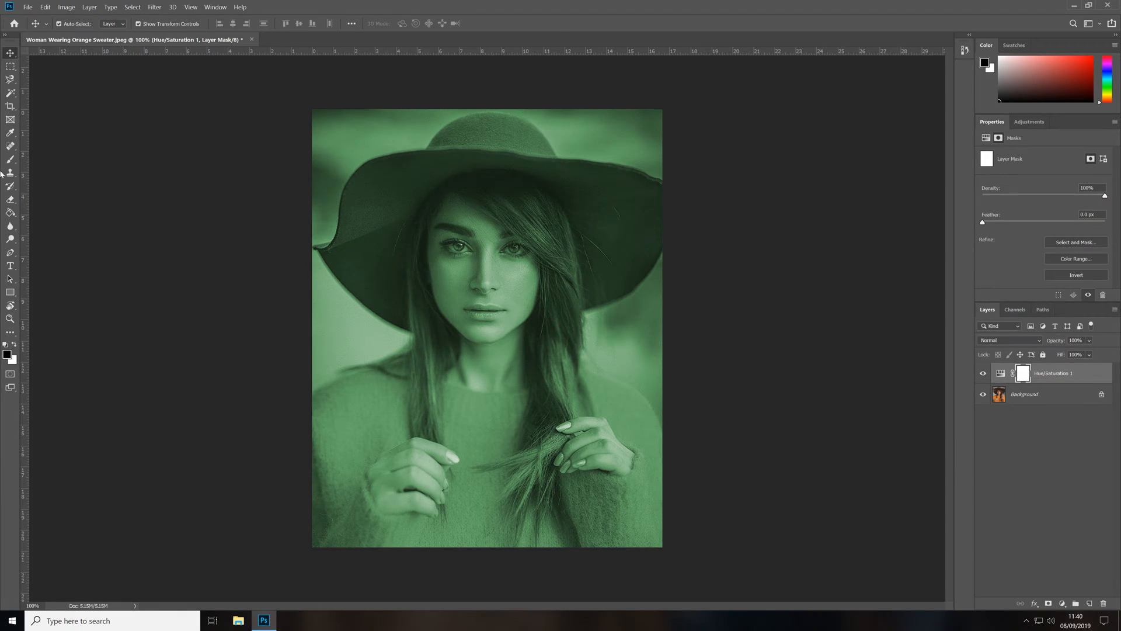
Fill the layer mask with black using the Paint Bucket, then set the foreground back to white
left_click(10, 211)
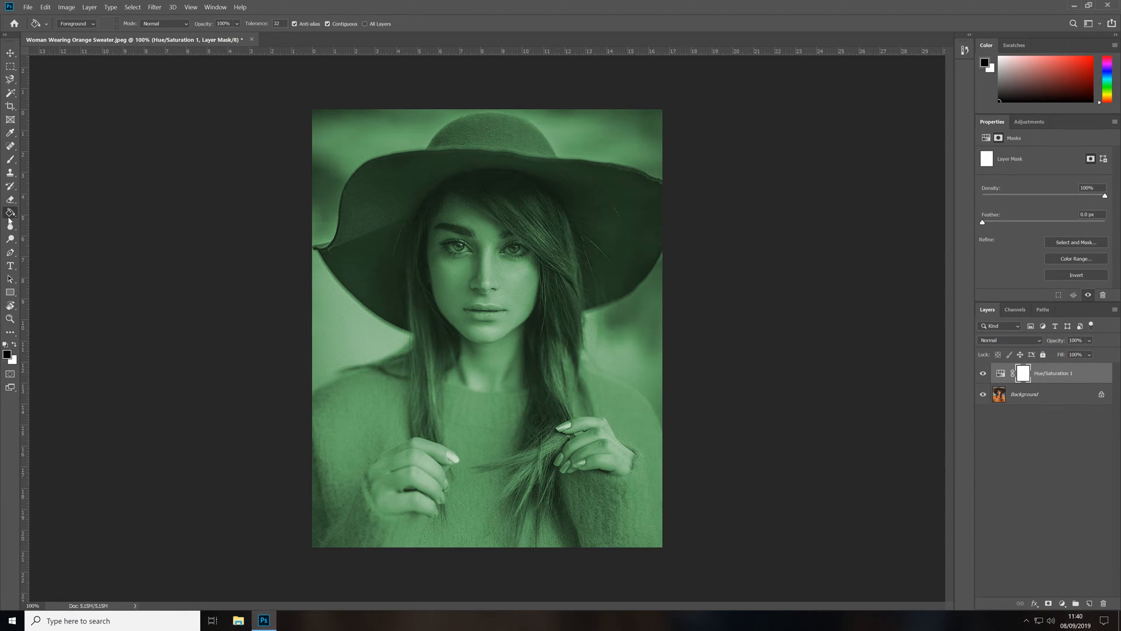
left_click(986, 63)
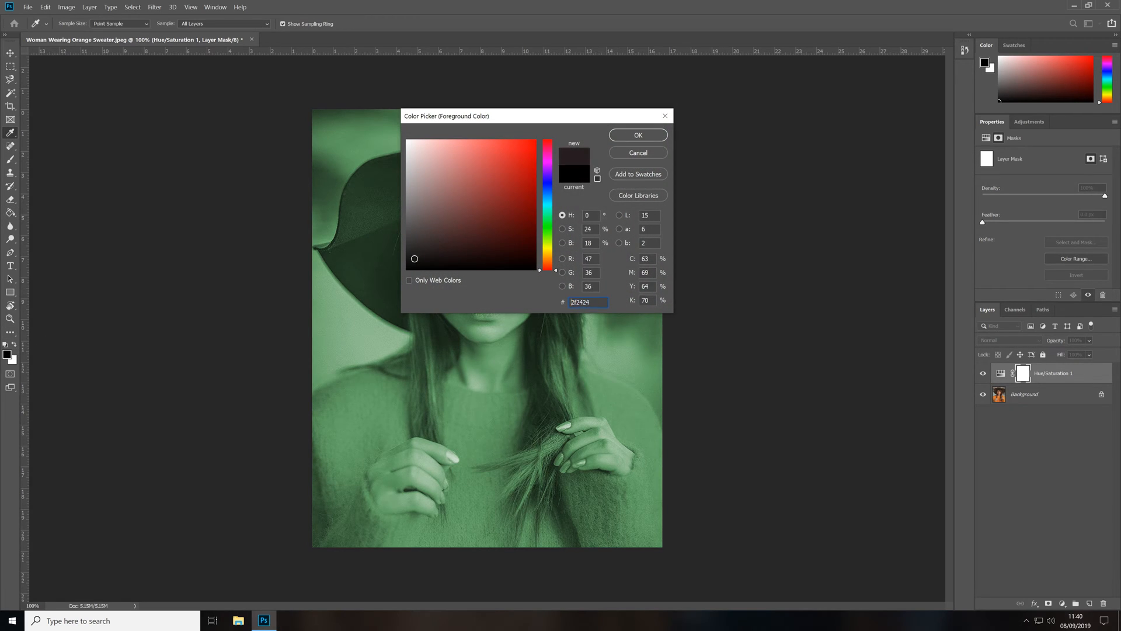
left_click(638, 135)
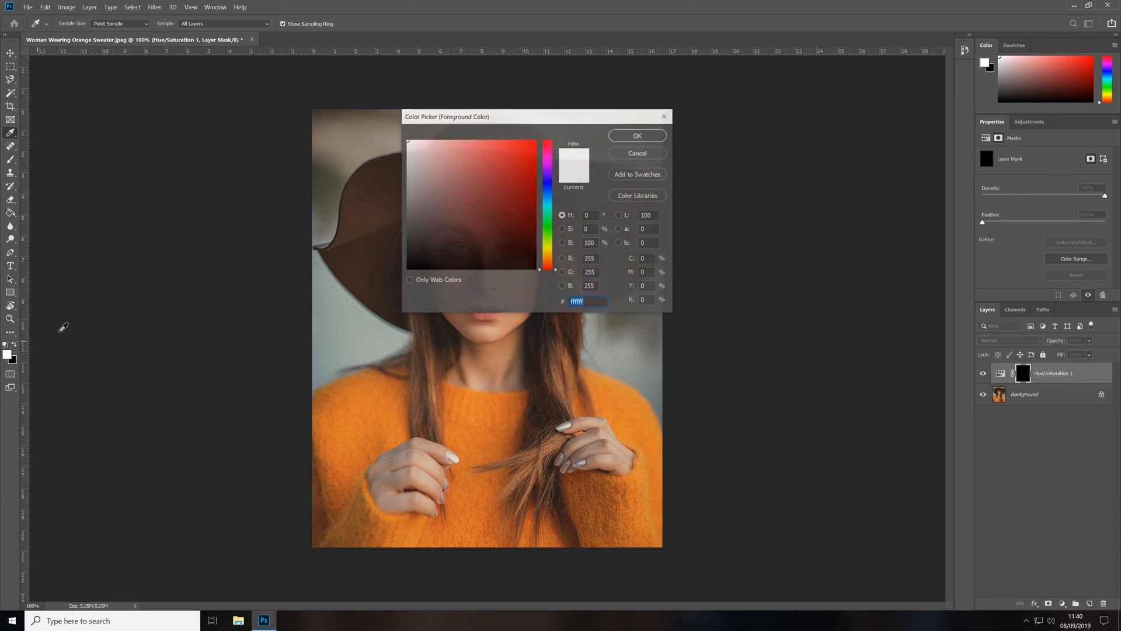
left_click(637, 136)
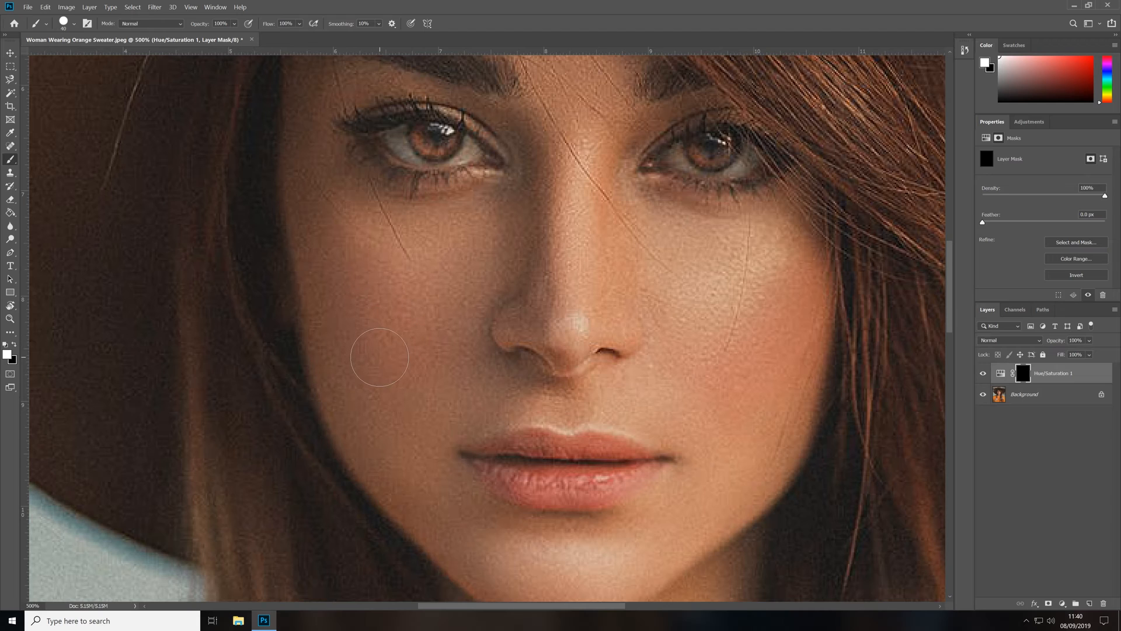
Brush white onto the mask over the face and neck skin to restore the tint there
left_click_drag(378, 358, 419, 253)
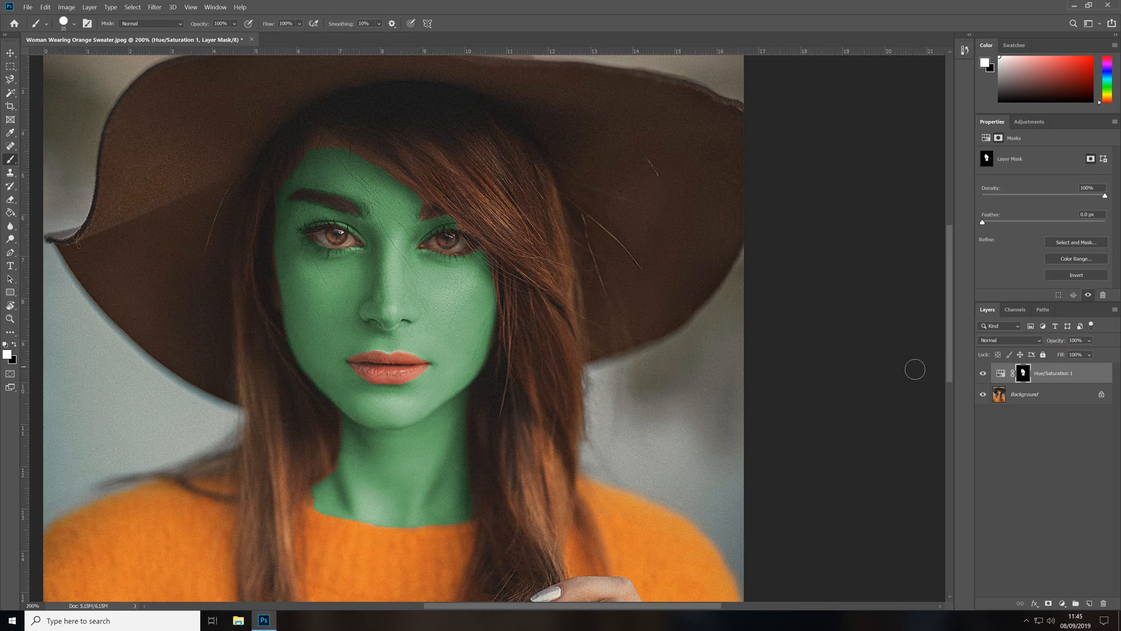
Shift the Hue slider to about 207 for a blue tint and adjust Saturation strength
left_click(1000, 373)
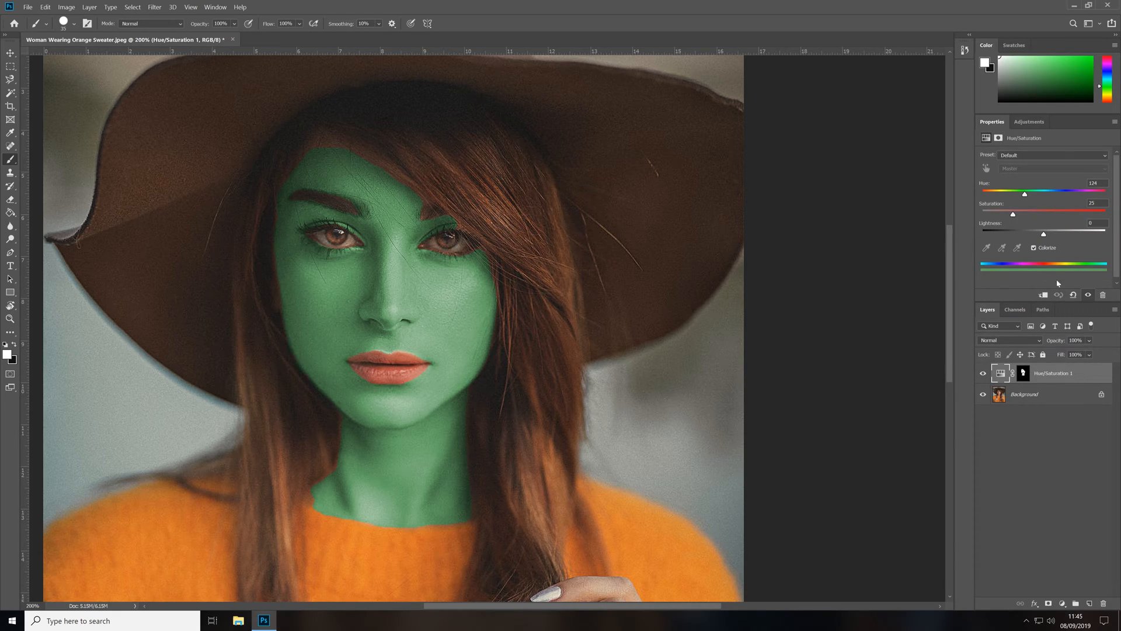
left_click_drag(1023, 194, 1061, 194)
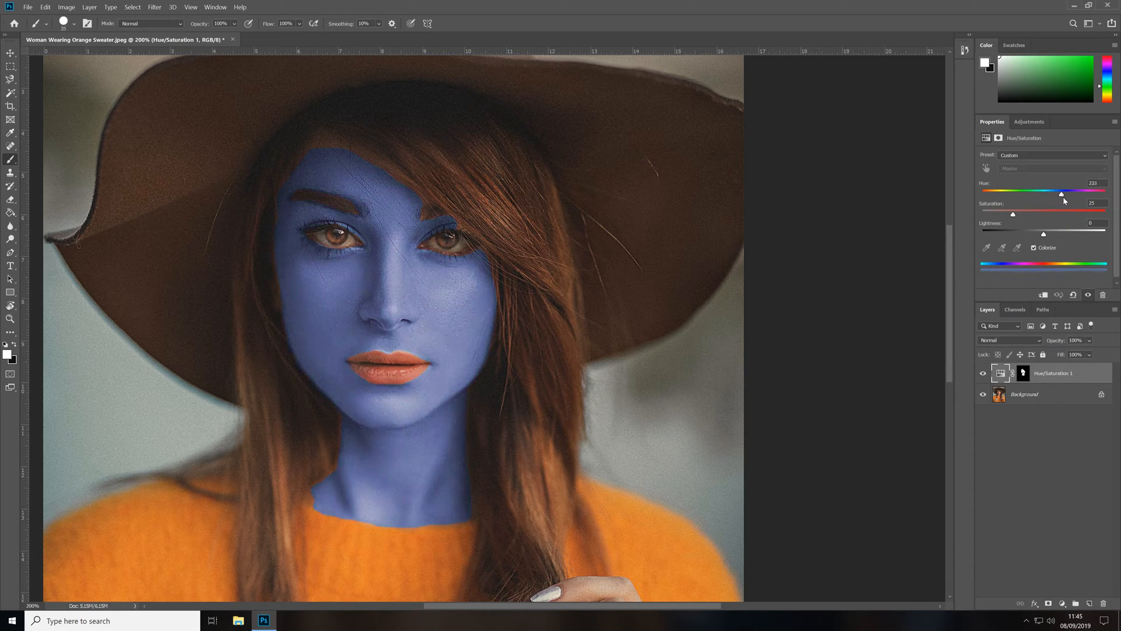
left_click_drag(1062, 194, 1057, 194)
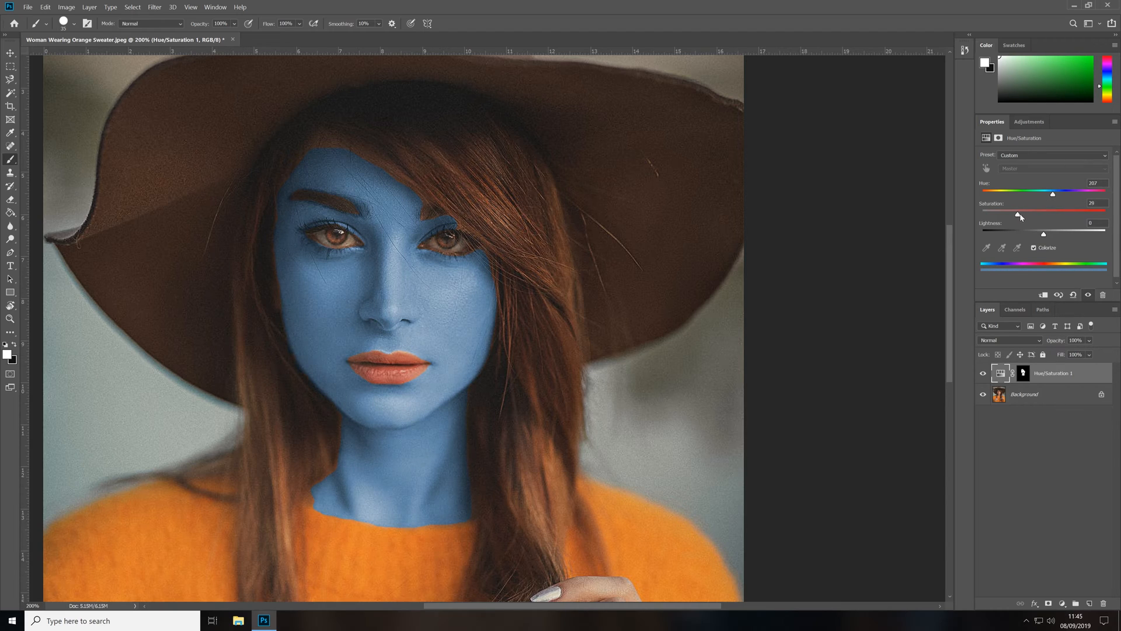
left_click_drag(1021, 215, 1031, 215)
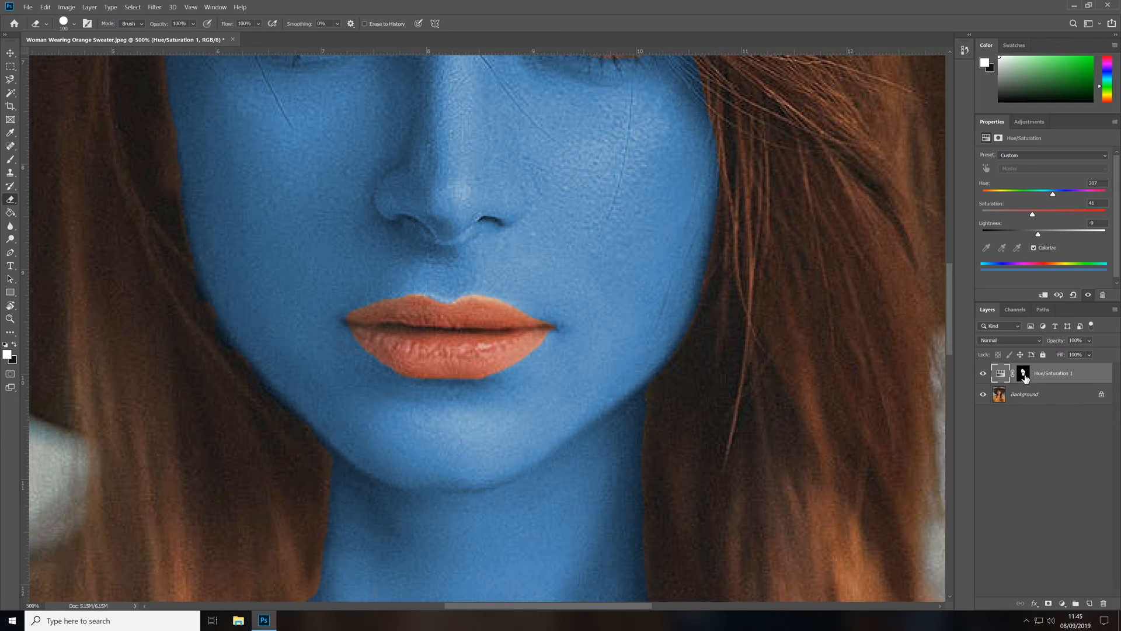
left_click(1024, 374)
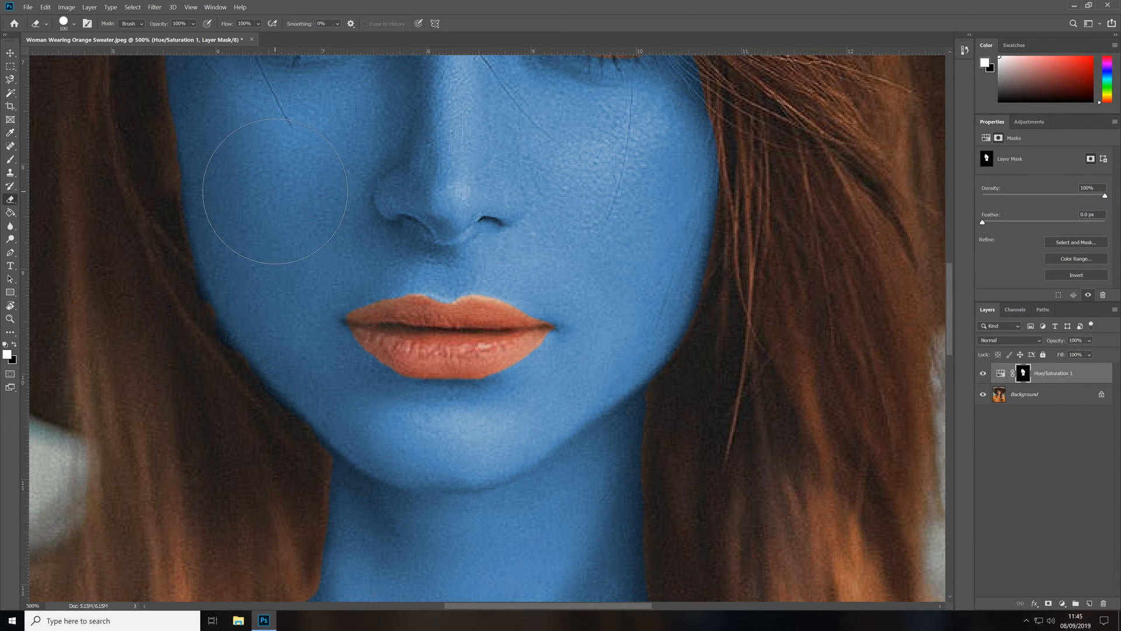
left_click(278, 204)
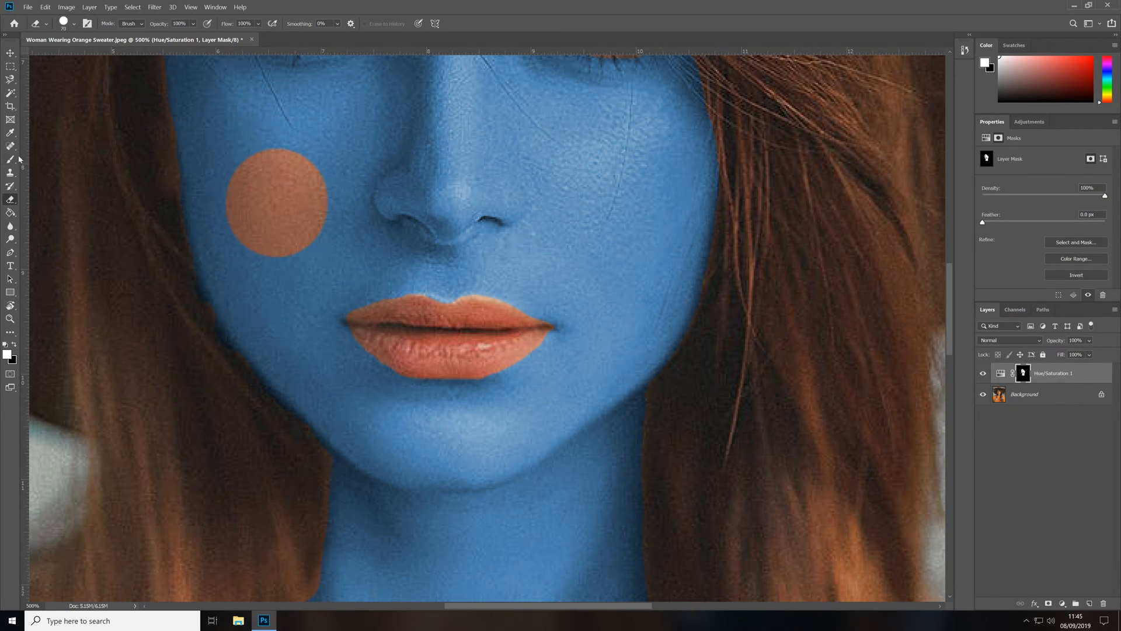
left_click_drag(314, 200, 286, 200)
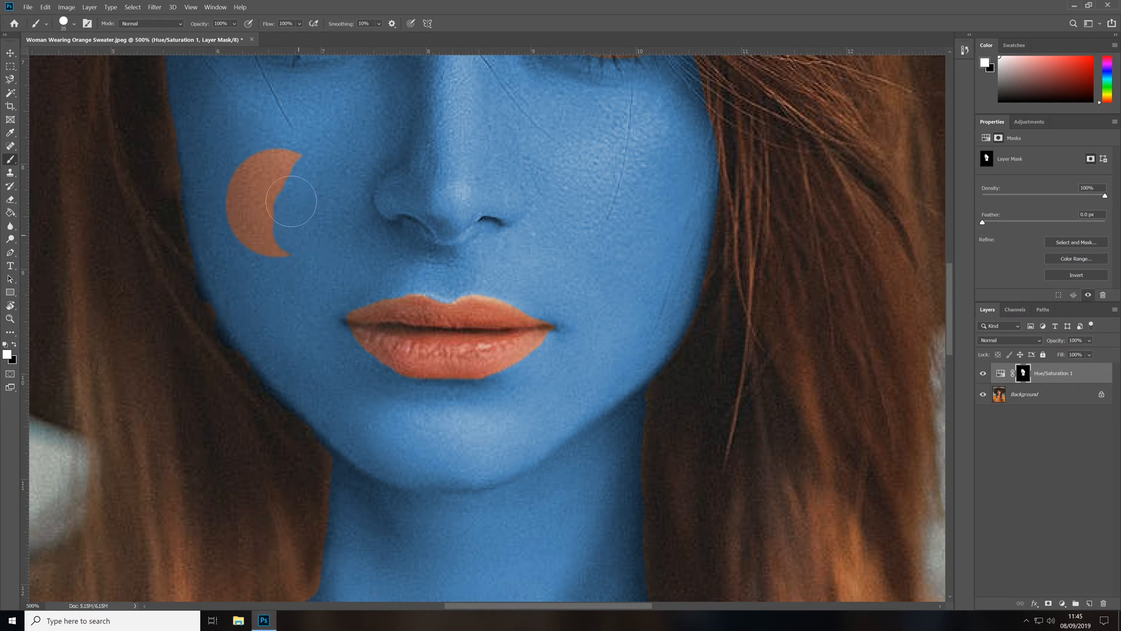
left_click_drag(289, 200, 357, 181)
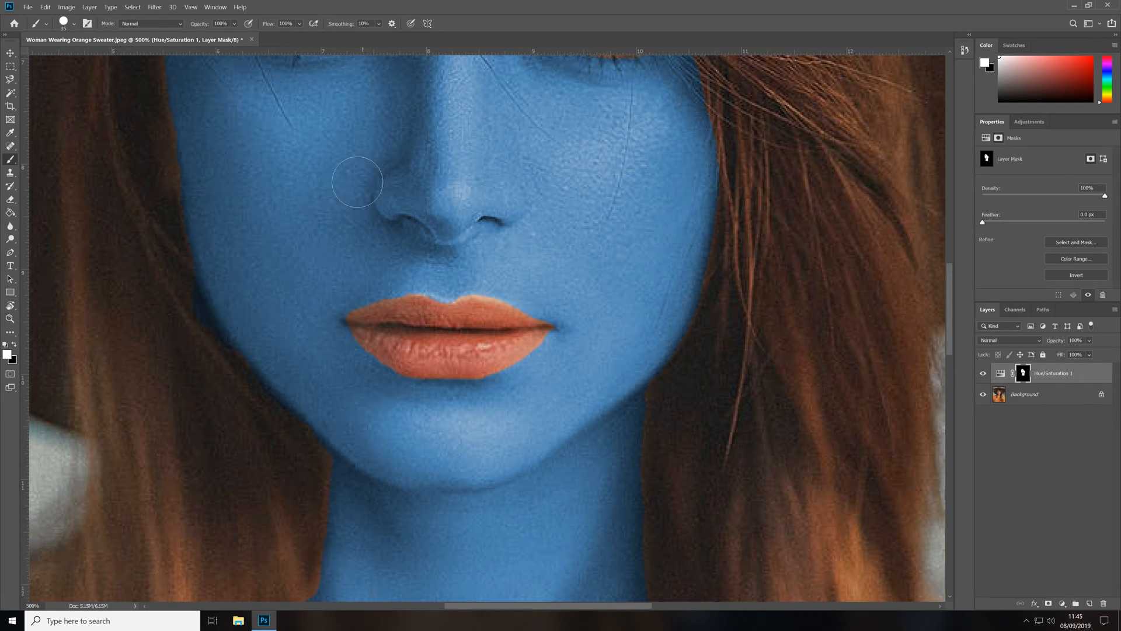